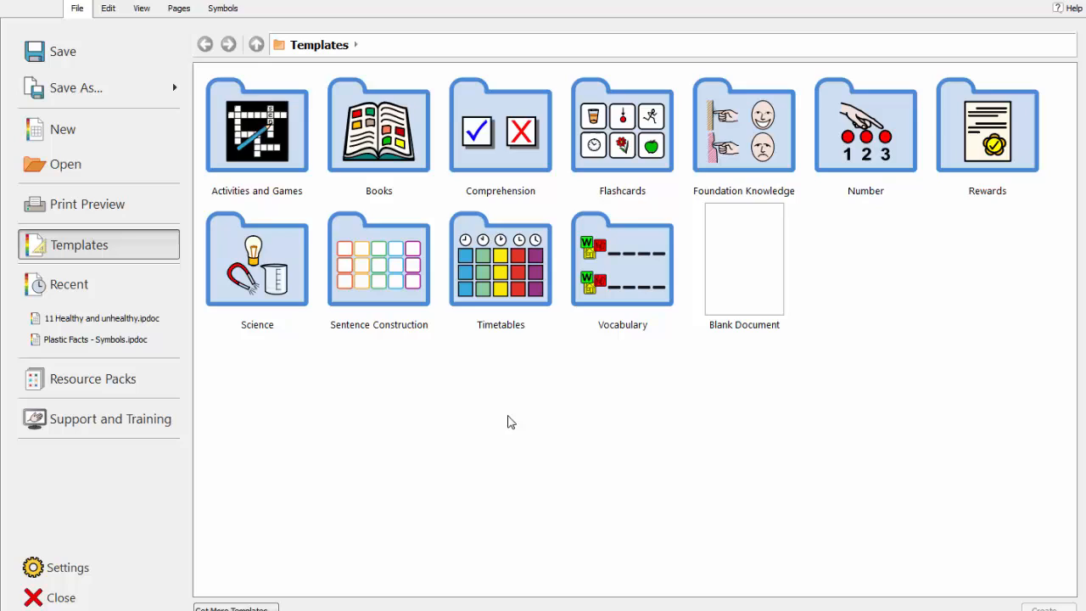
mouse_move(87, 204)
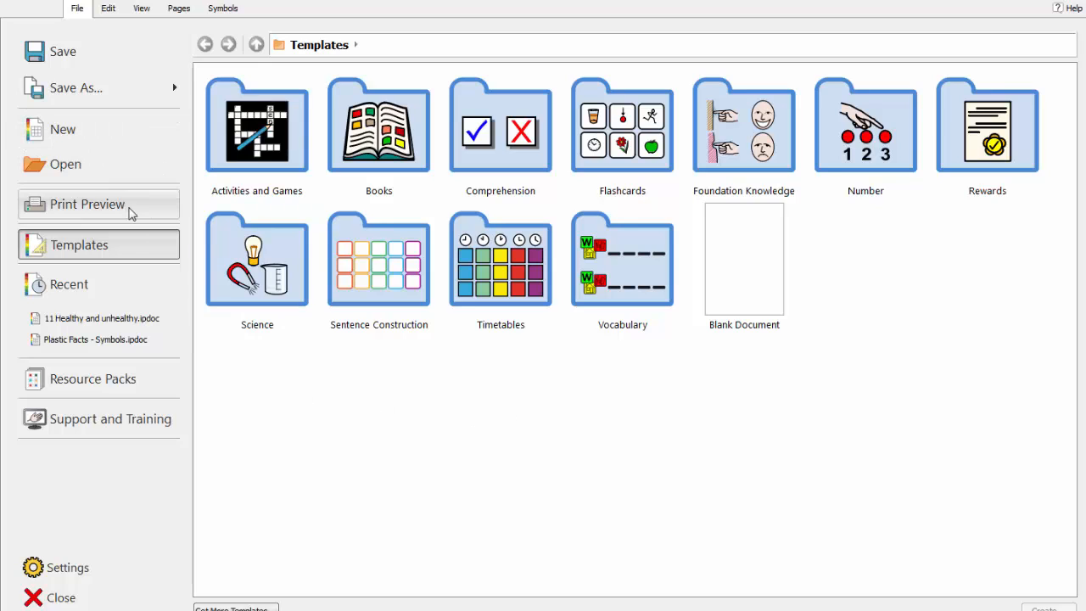
mouse_move(454, 412)
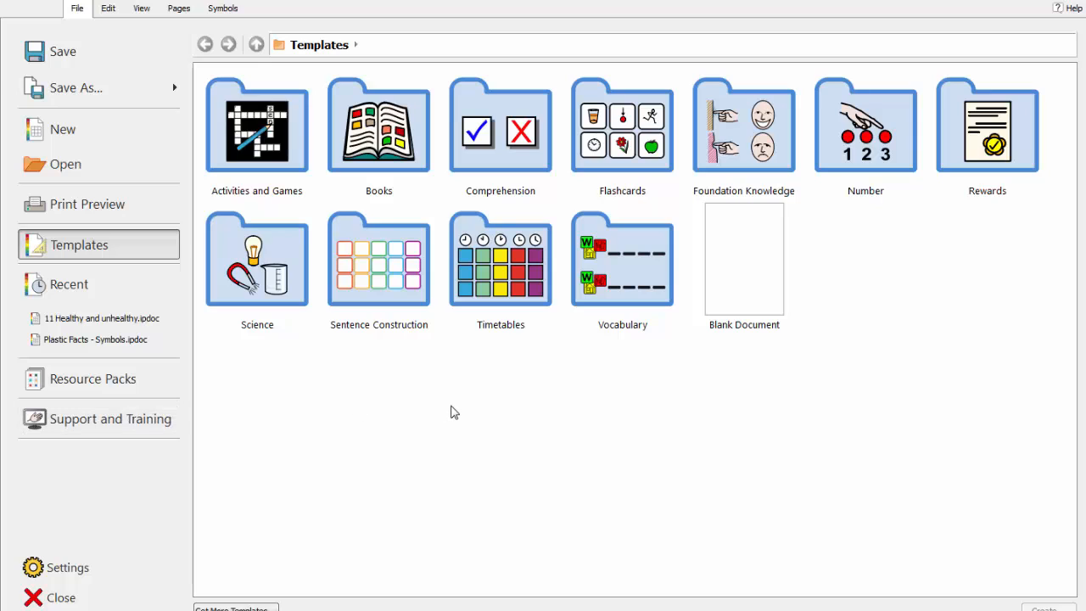
mouse_move(511, 428)
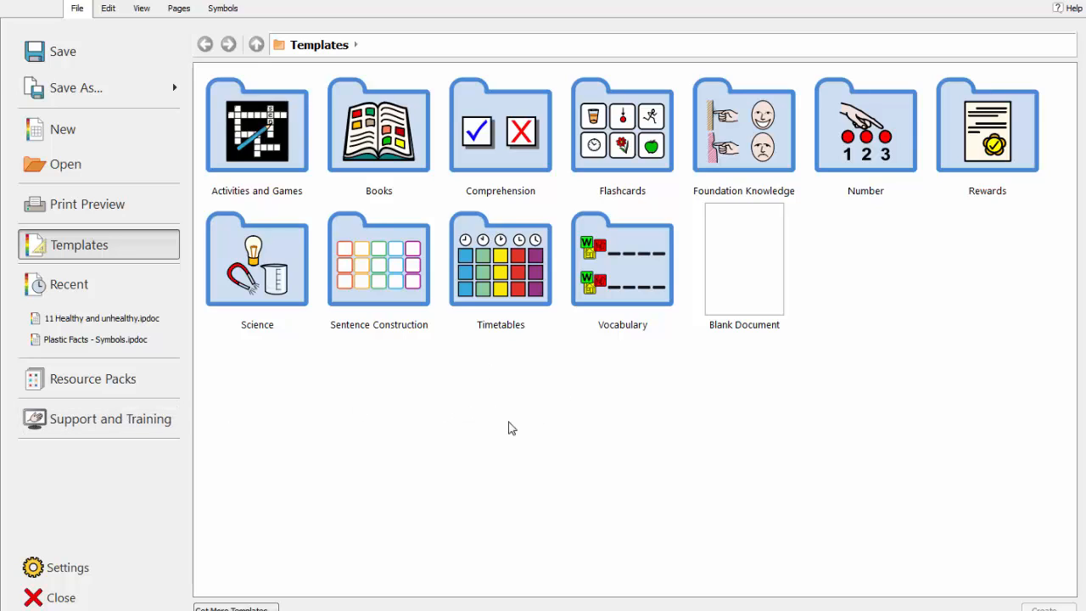
mouse_move(509, 421)
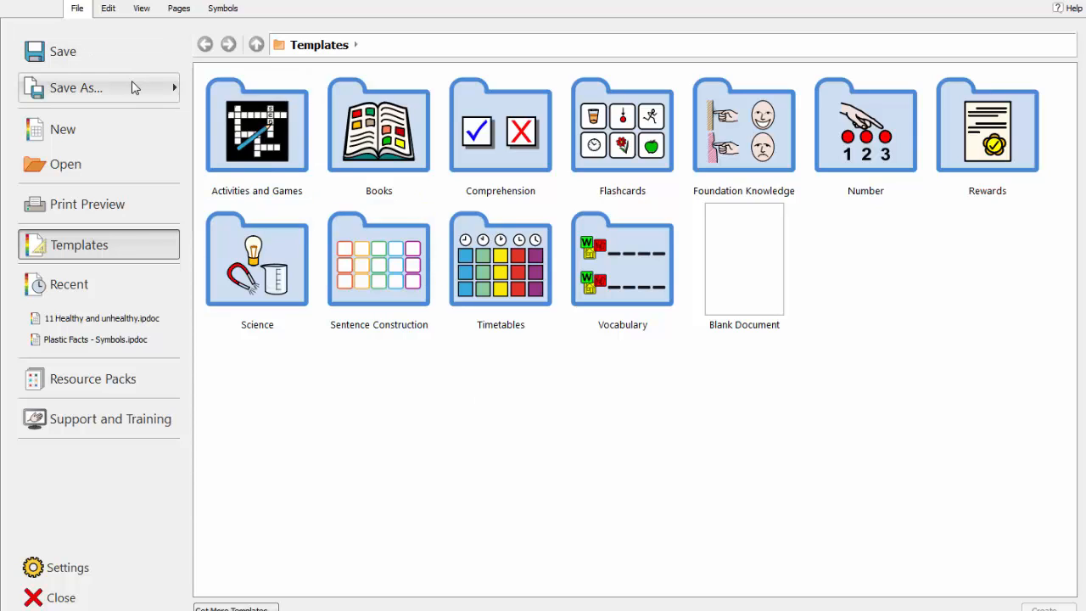
mouse_move(124, 128)
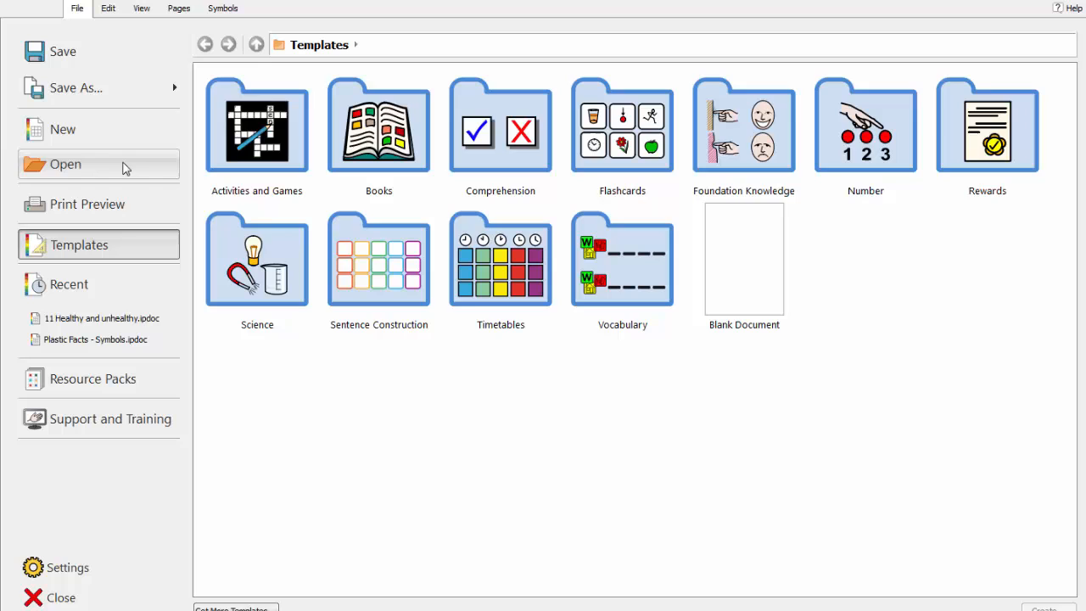
Open Print Preview for the 'Healthy and unhealthy' food sorting worksheet.
left_click(88, 204)
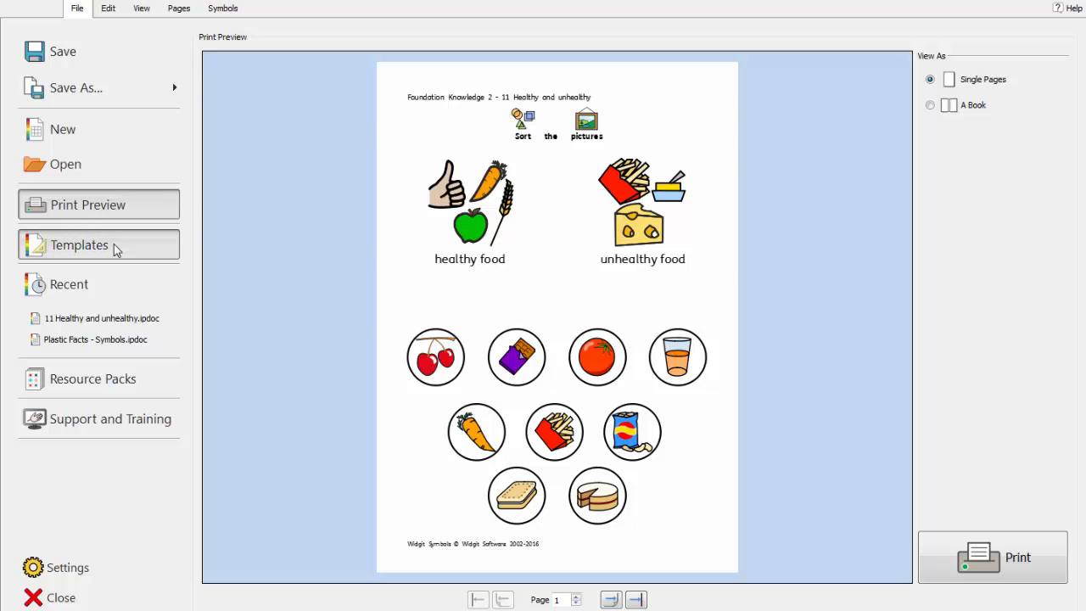
Browse the Templates, Recent, Resource Packs and Support and Training panels in turn.
left_click(79, 245)
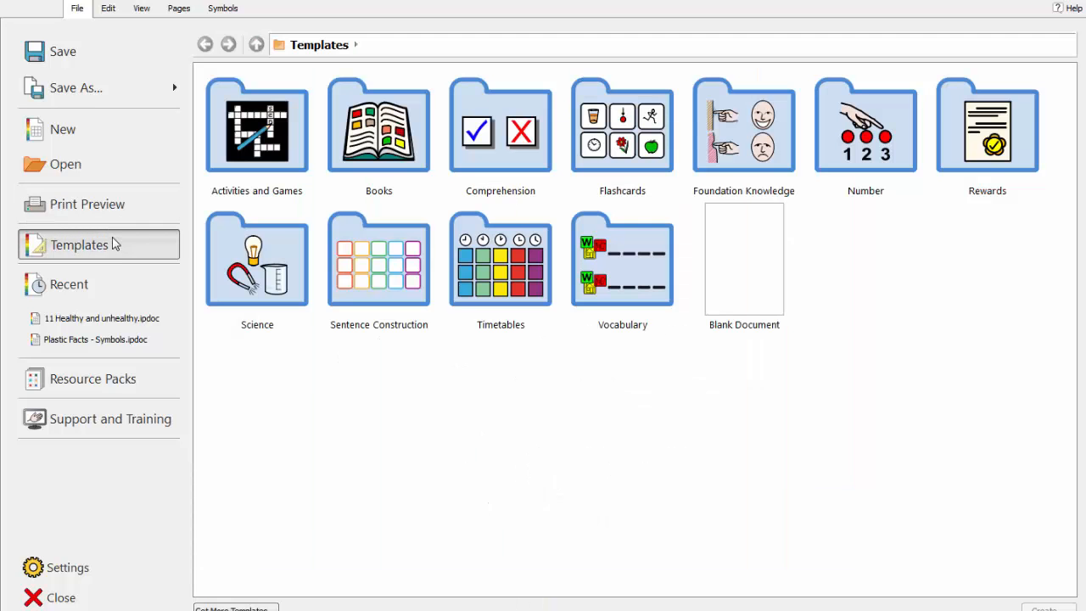
mouse_move(111, 272)
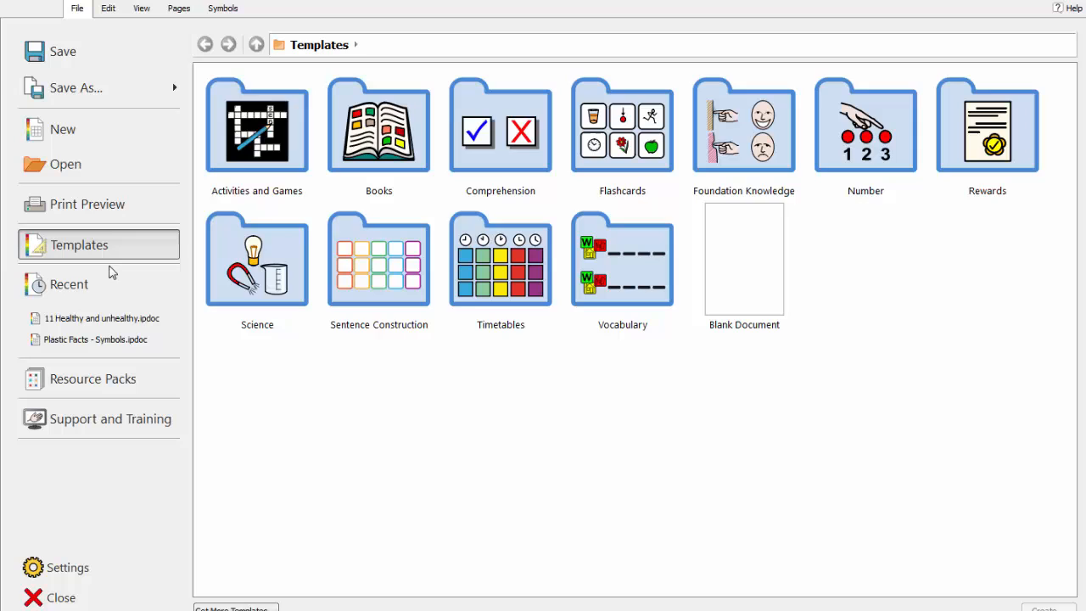
left_click(69, 284)
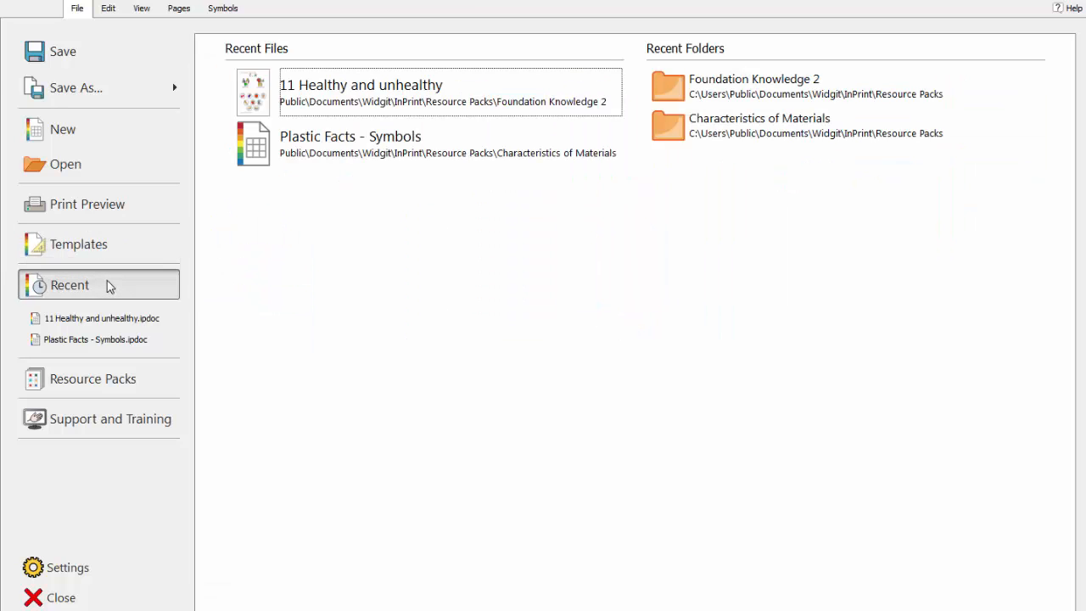
mouse_move(99, 379)
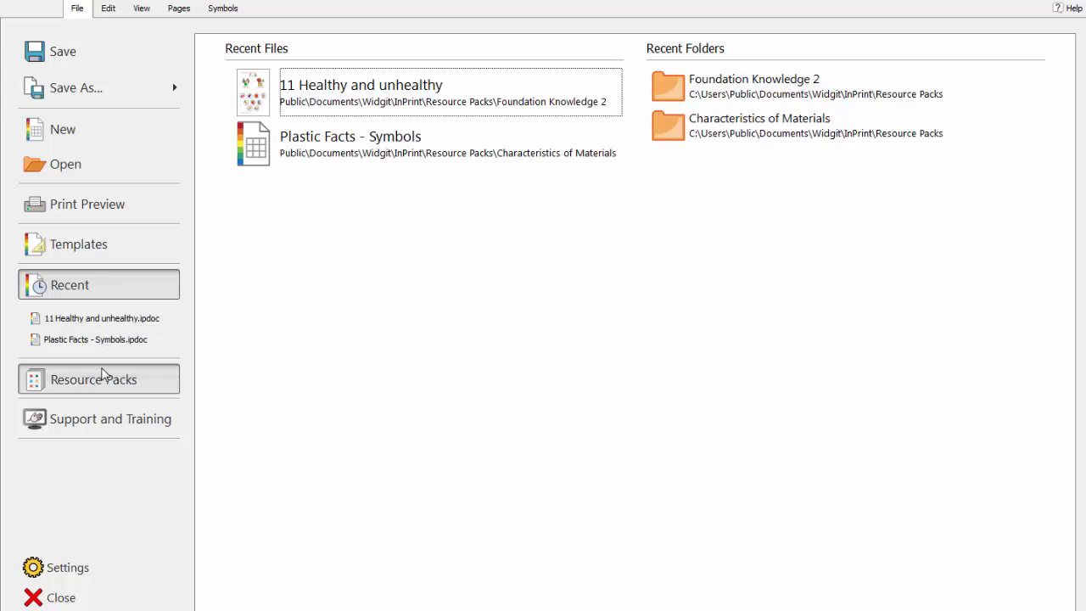
left_click(93, 379)
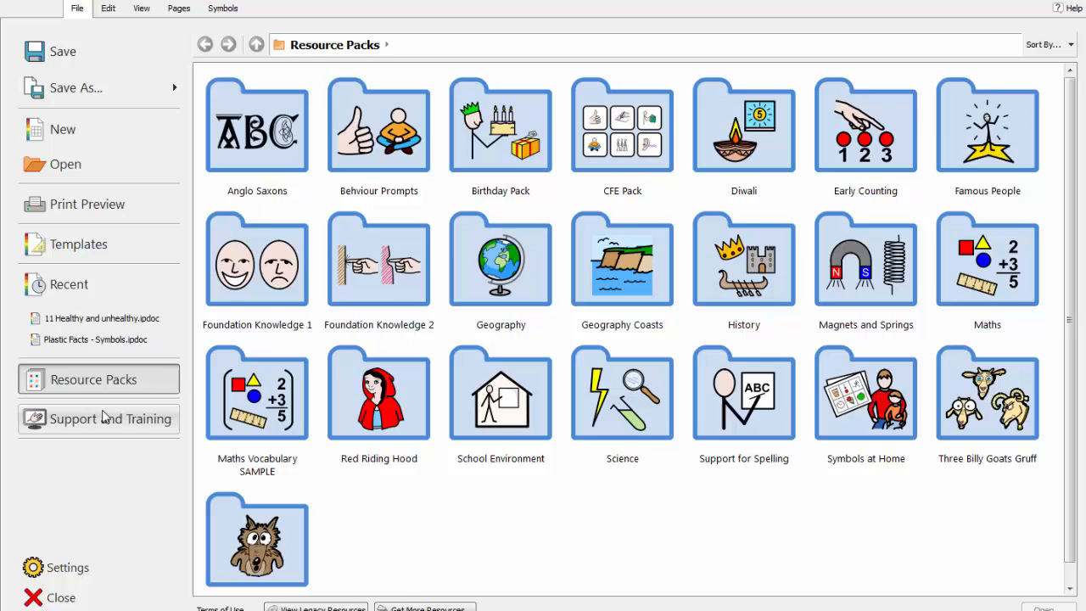
left_click(97, 420)
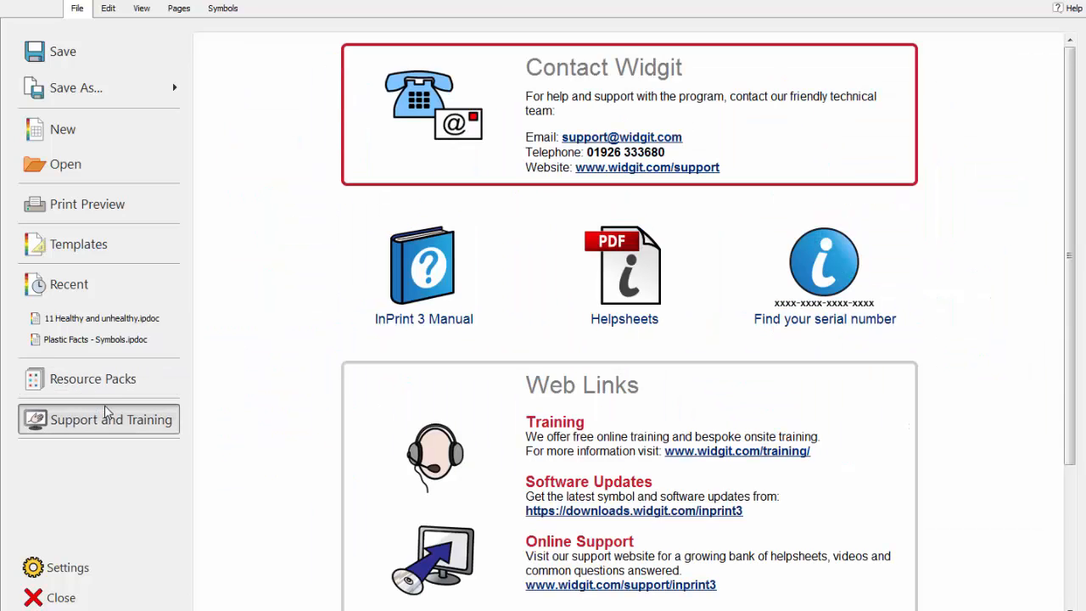
mouse_move(61, 597)
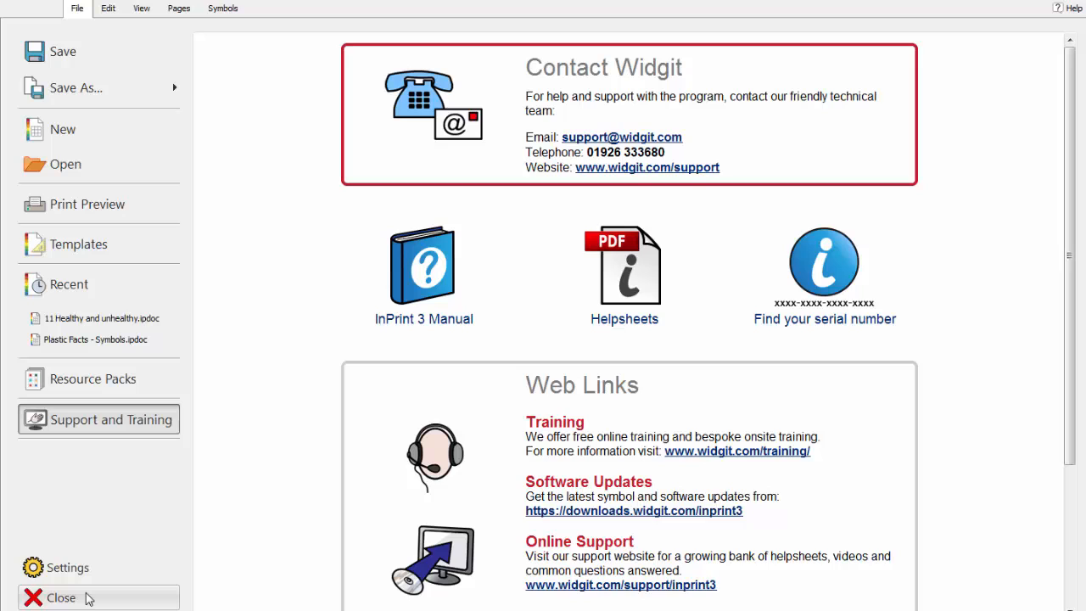
Preview the worksheet again, return to the document editor, and reopen the File launcher.
left_click(87, 205)
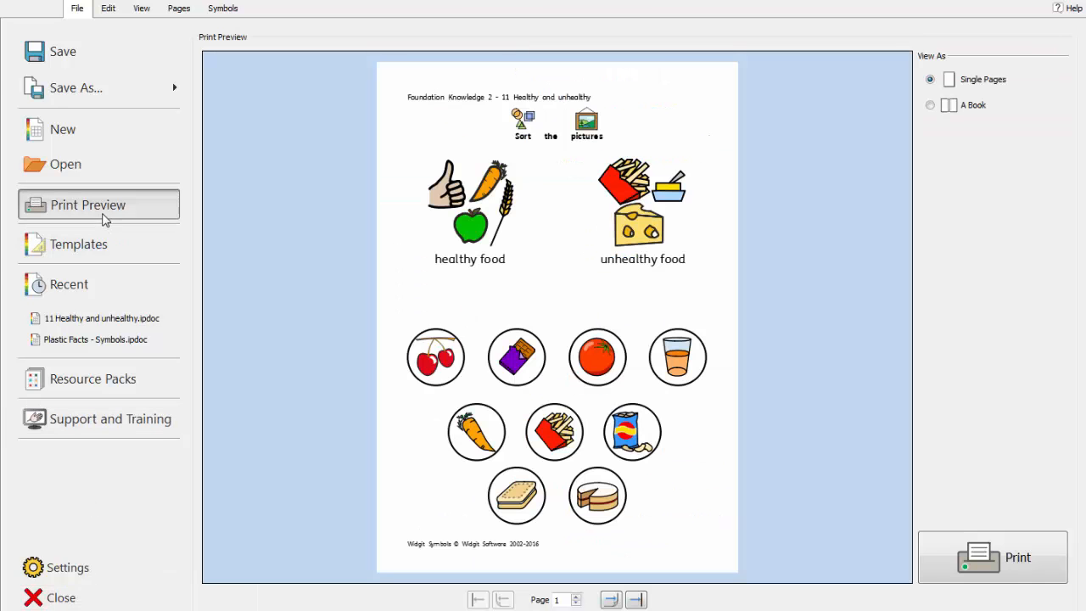
mouse_move(976, 571)
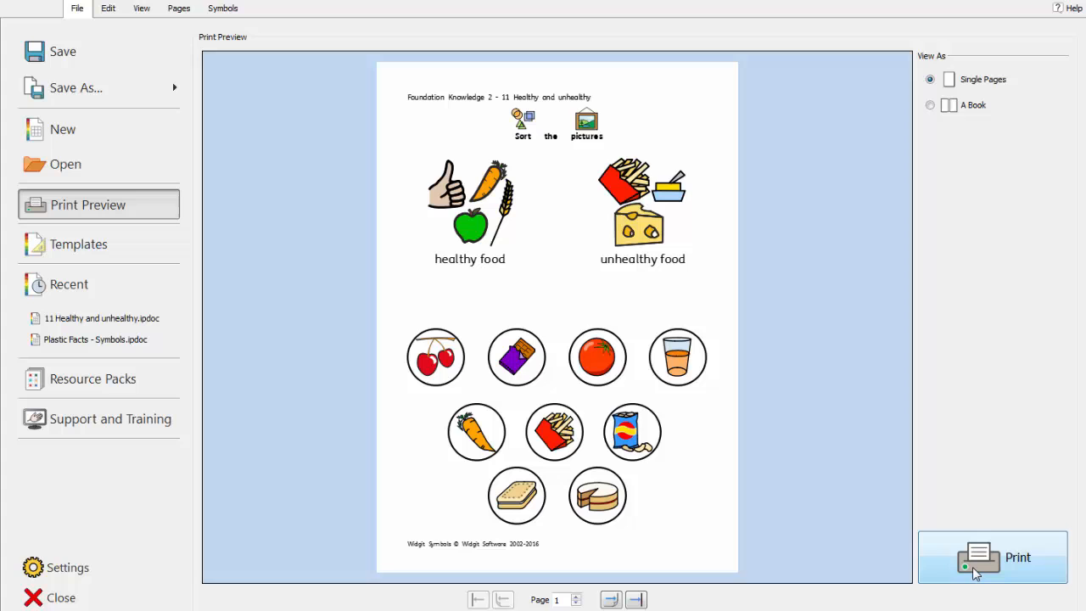
mouse_move(545, 108)
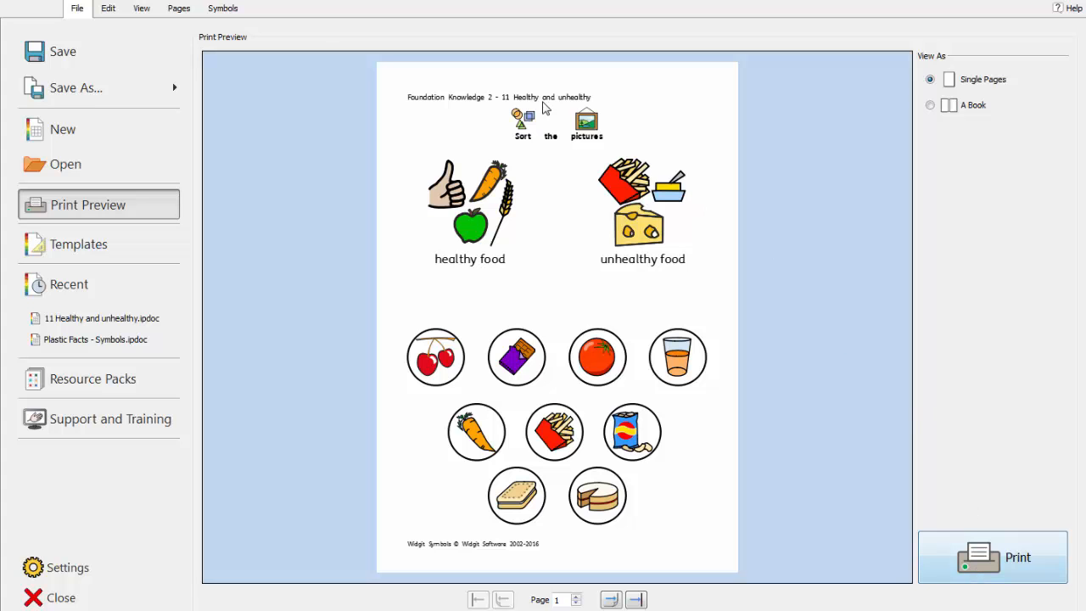
left_click(108, 7)
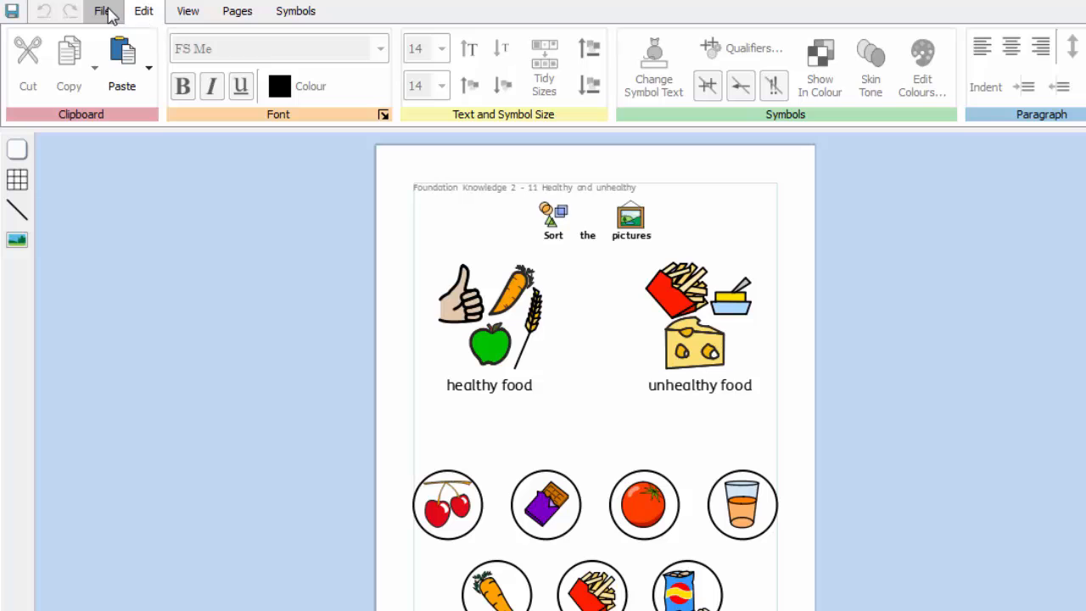
left_click(102, 11)
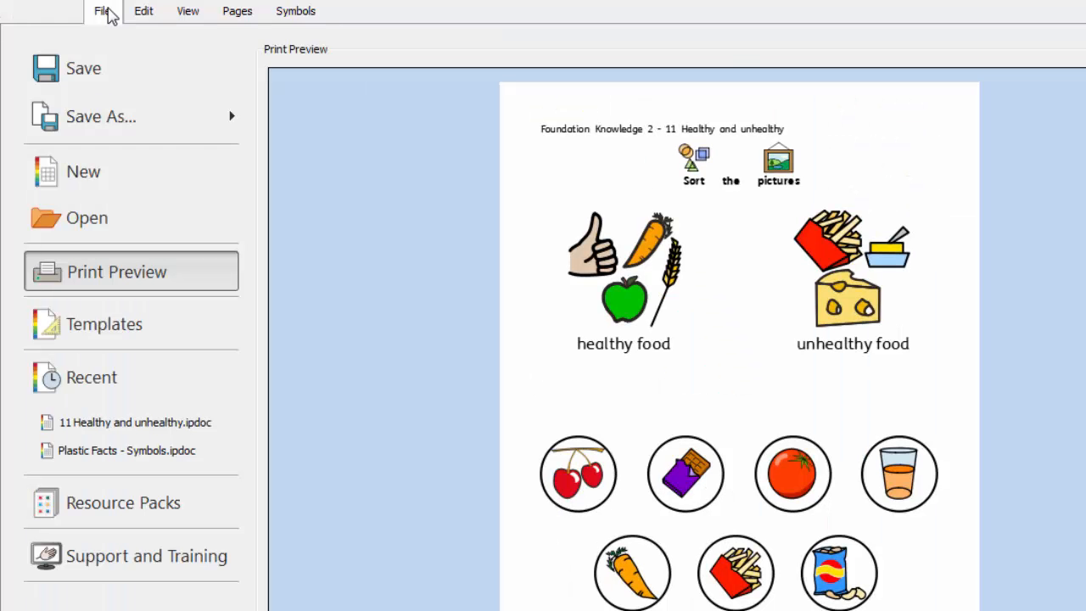